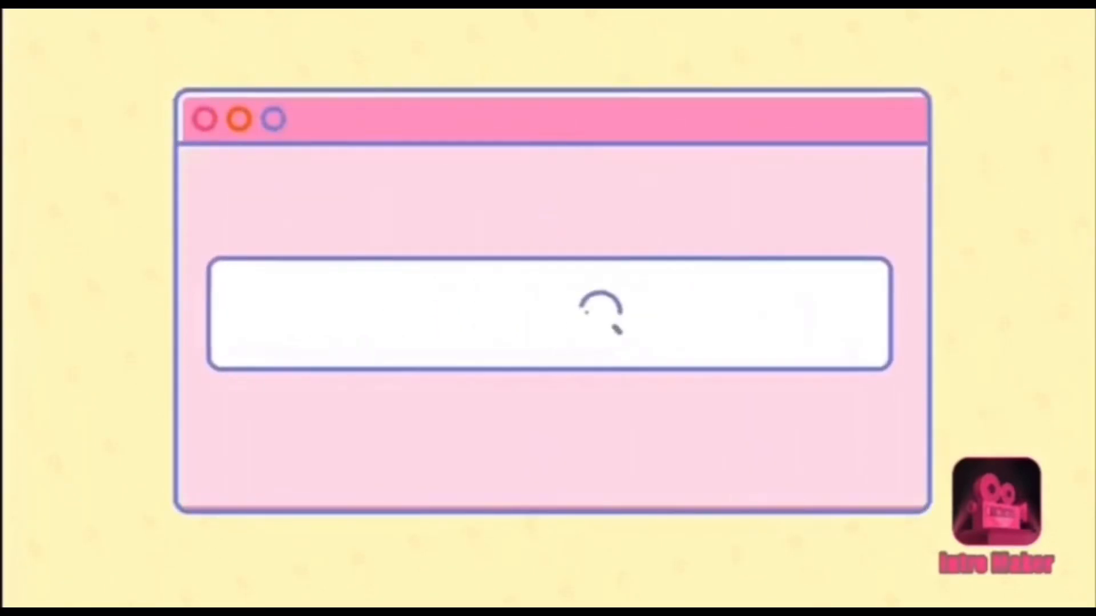
text(Lara Star)
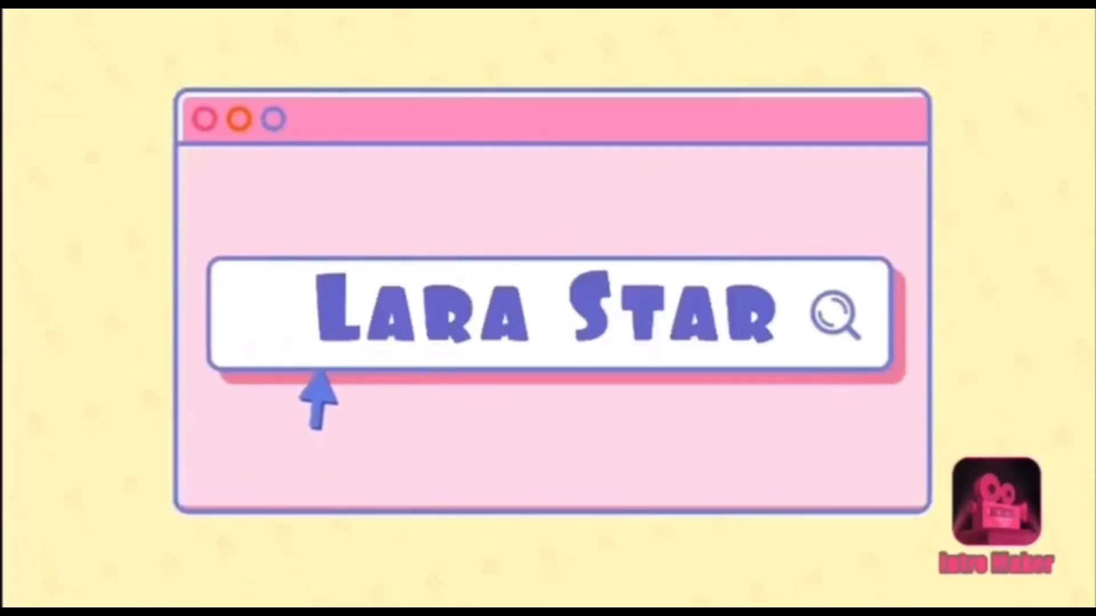